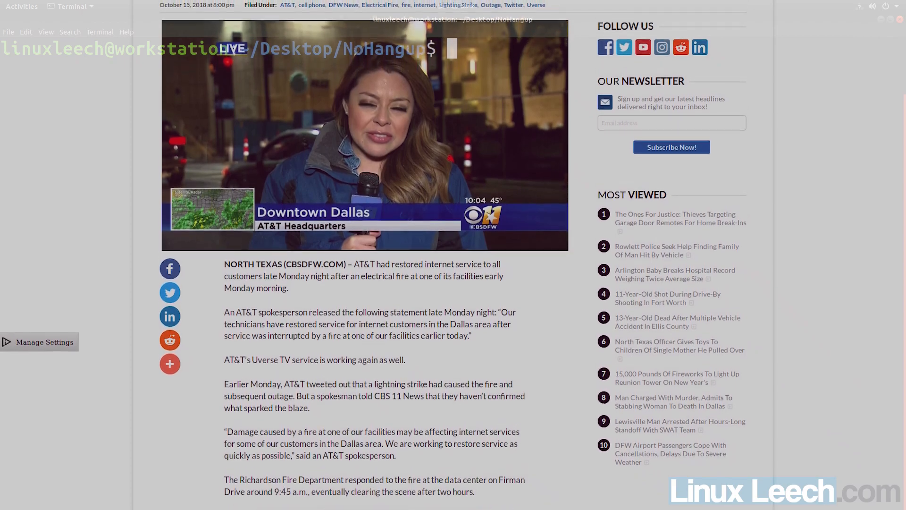
- Launch count.py in the background with nohup
{"action": "scroll", "scroll_direction": "up", "scroll_amount": 3}
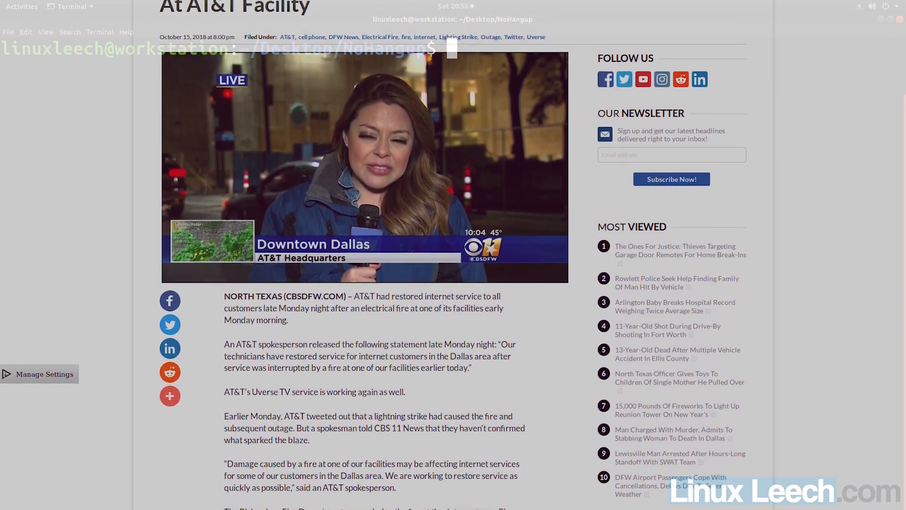
{"action": "scroll", "scroll_direction": "up", "scroll_amount": 3}
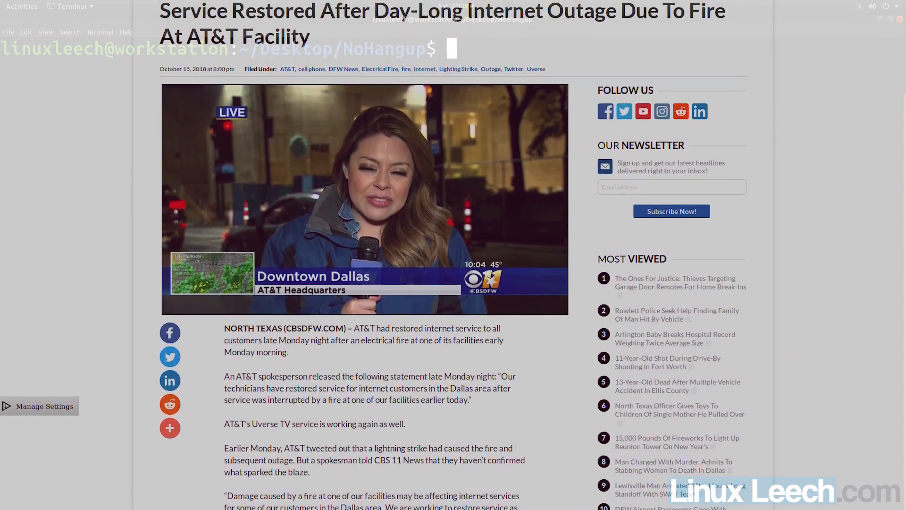
{"action": "scroll", "scroll_direction": "up", "scroll_amount": 3}
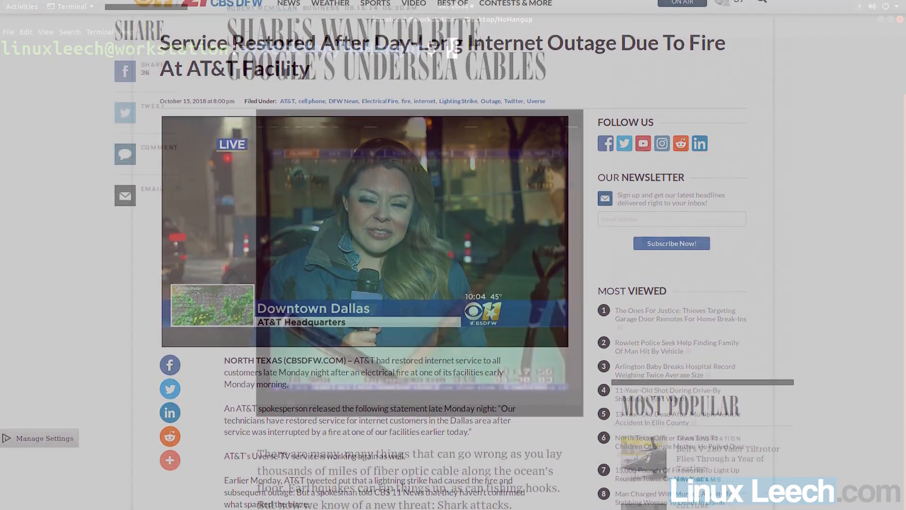
{"action": "scroll", "scroll_direction": "down", "scroll_amount": 3}
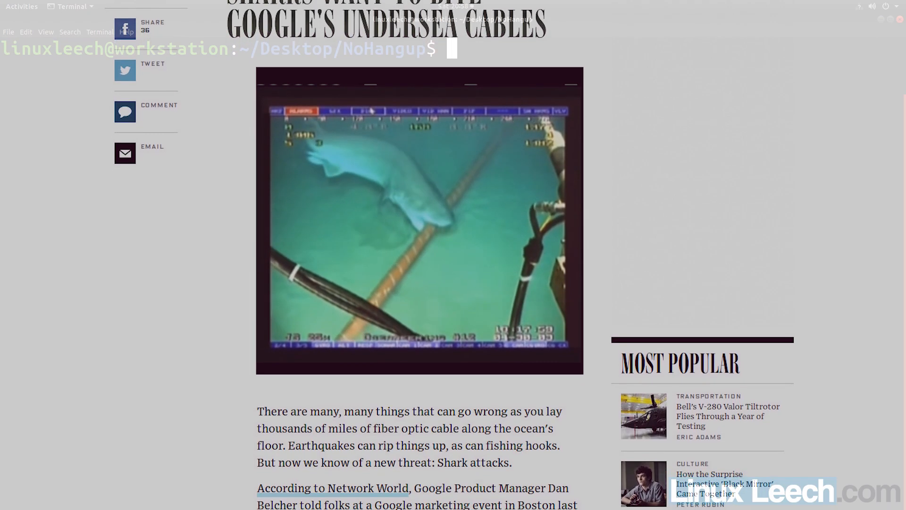
{"action": "scroll", "scroll_direction": "down", "scroll_amount": 3}
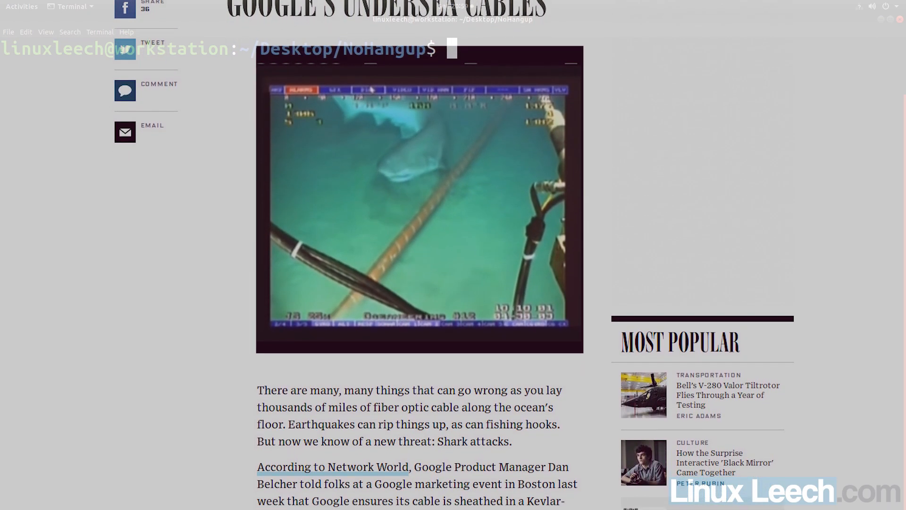
{"action": "scroll", "scroll_direction": "down", "scroll_amount": 3}
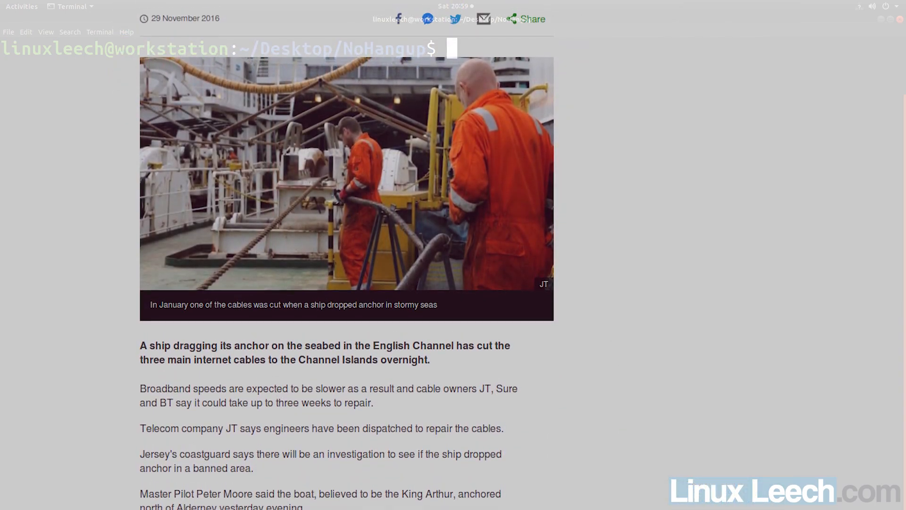
{"action": "scroll", "scroll_direction": "up", "scroll_amount": 3}
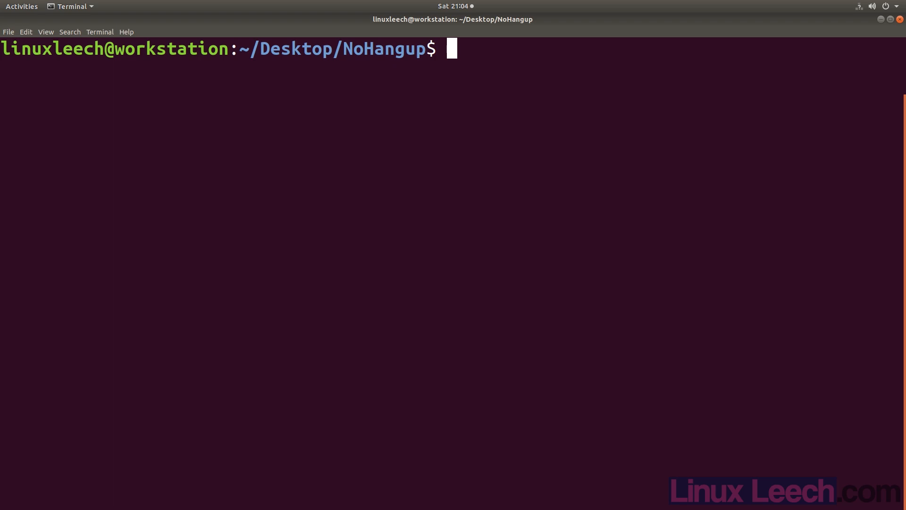
{"action": "type", "text": "nohup"}
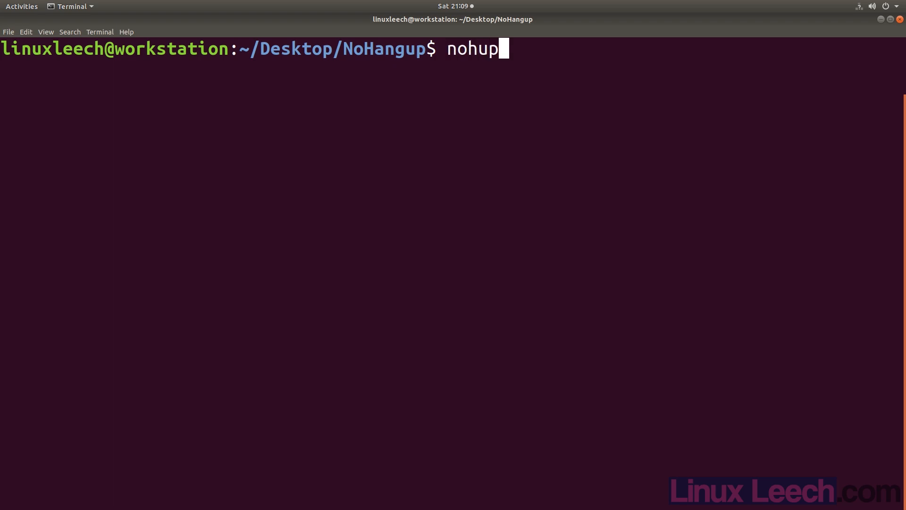
{"action": "type", "text": "./count"}
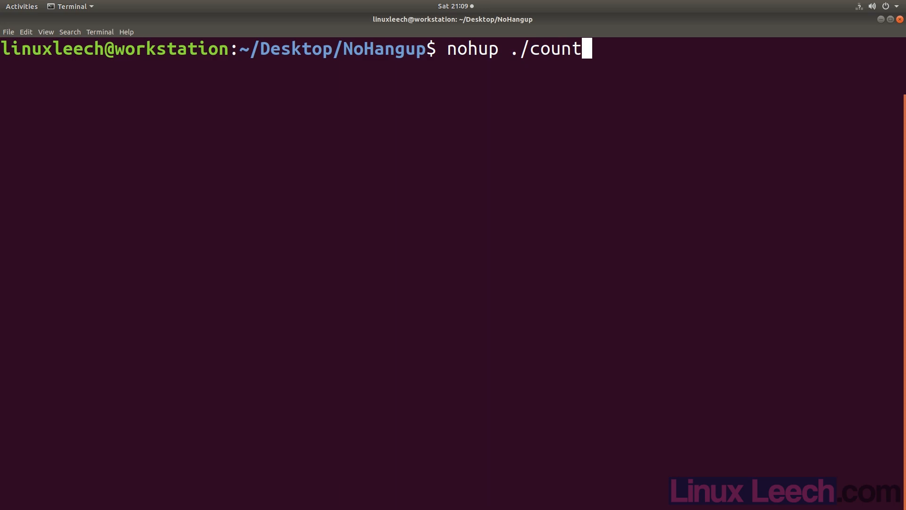
{"action": "key", "text": "Return"}
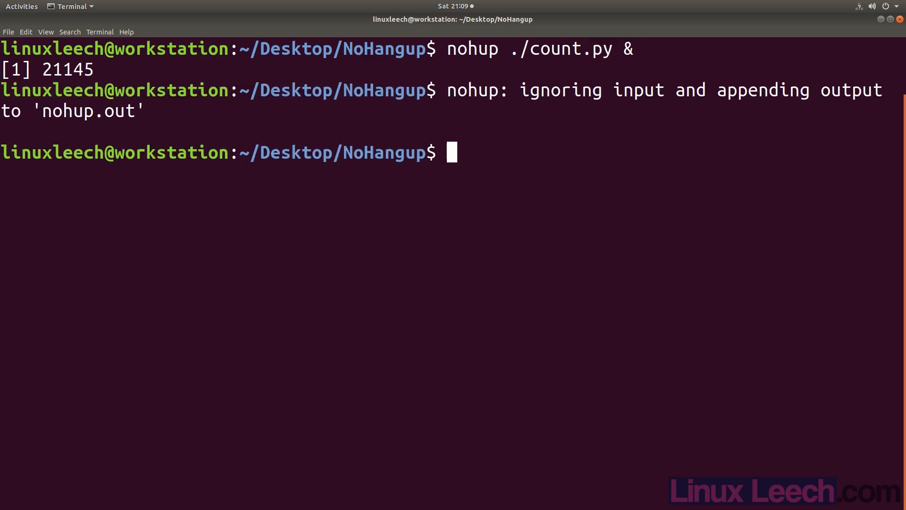
- List background jobs with jobs -l and select PID 21145
{"action": "type", "text": "jobs -l"}
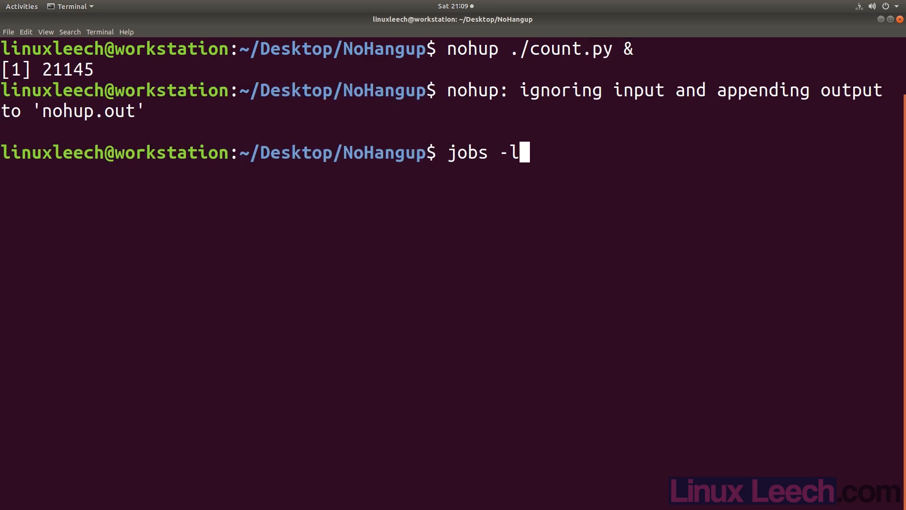
{"action": "key", "text": "Return"}
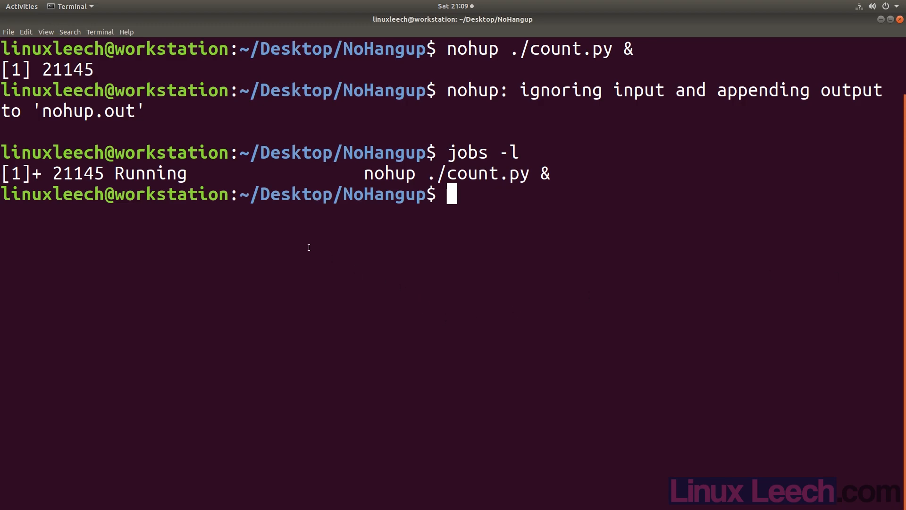
{"action": "double_click", "coordinate": [77, 172]}
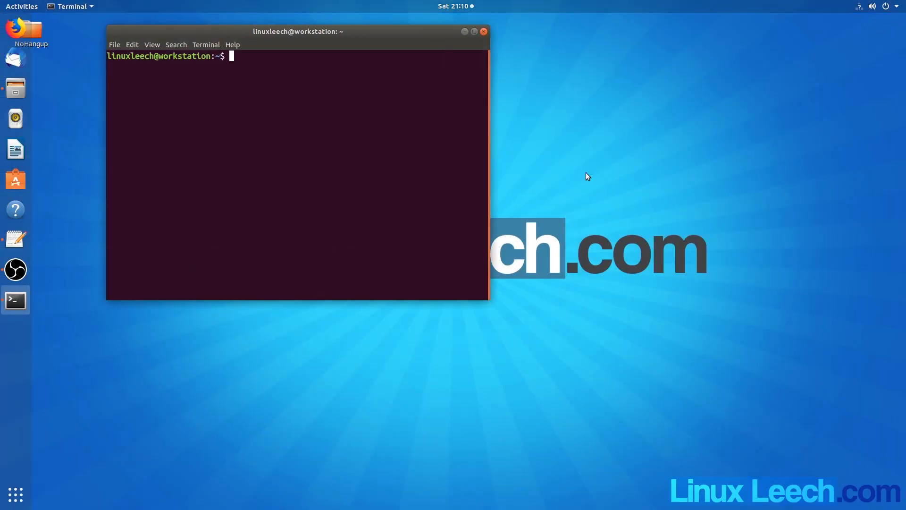
- Confirm PID 21145 still runs via ps -e | grep, then cd into Desktop/NoHangup
{"action": "type", "text": "ps"}
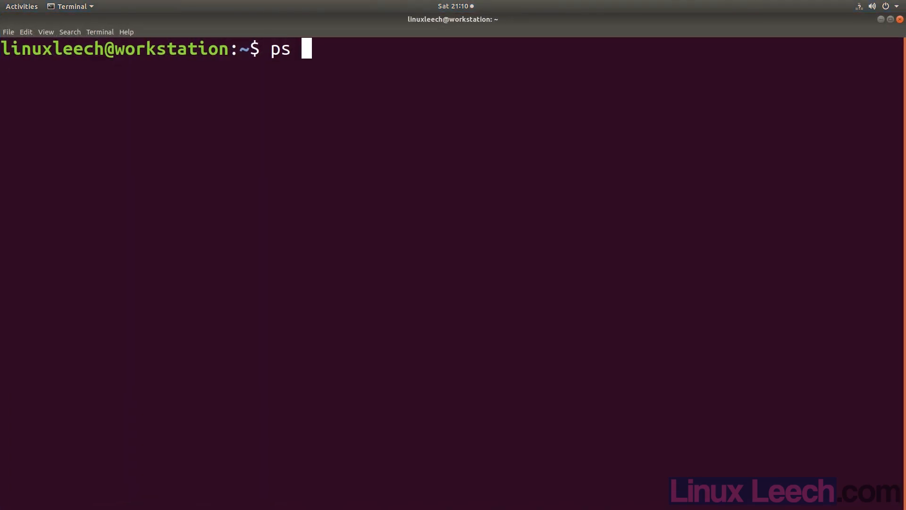
{"action": "type", "text": "-e | grep 21145"}
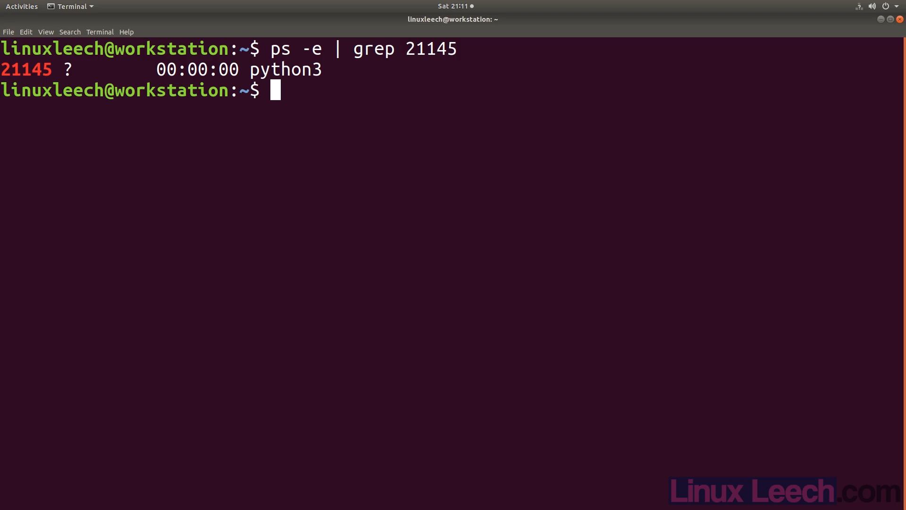
{"action": "type", "text": "cd Desktop/NoHangup/"}
{"action": "type", "text": "cat no"}
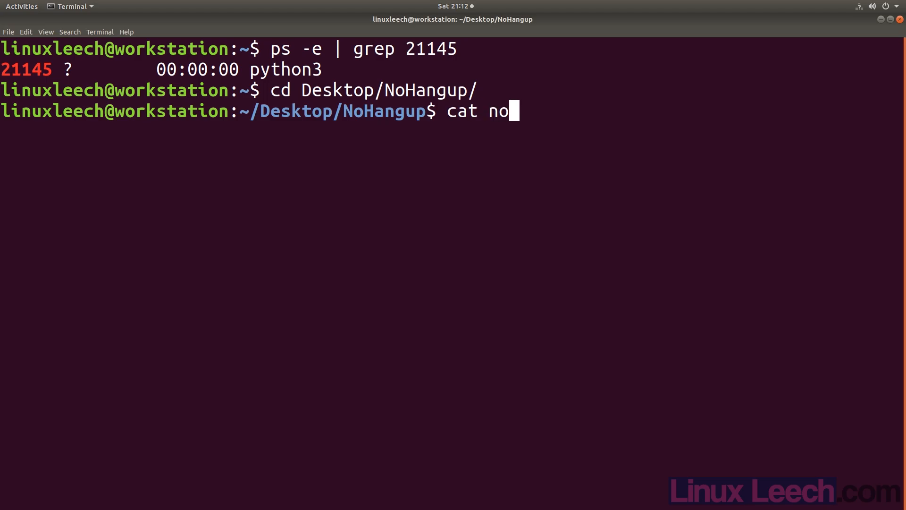
- Print nohup.out, echo $HOME, and relaunch count.py with nohup redirecting to my_filename
{"action": "key", "text": "Return"}
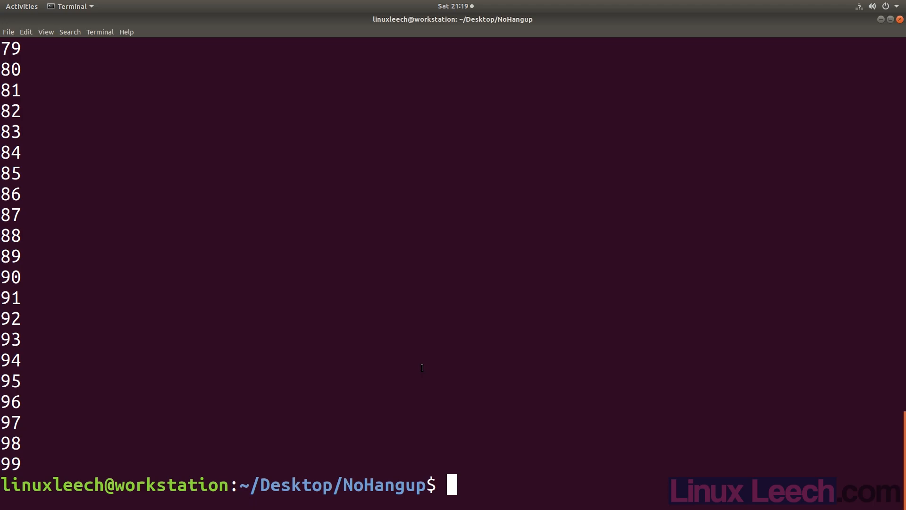
{"action": "type", "text": "echo $HOME"}
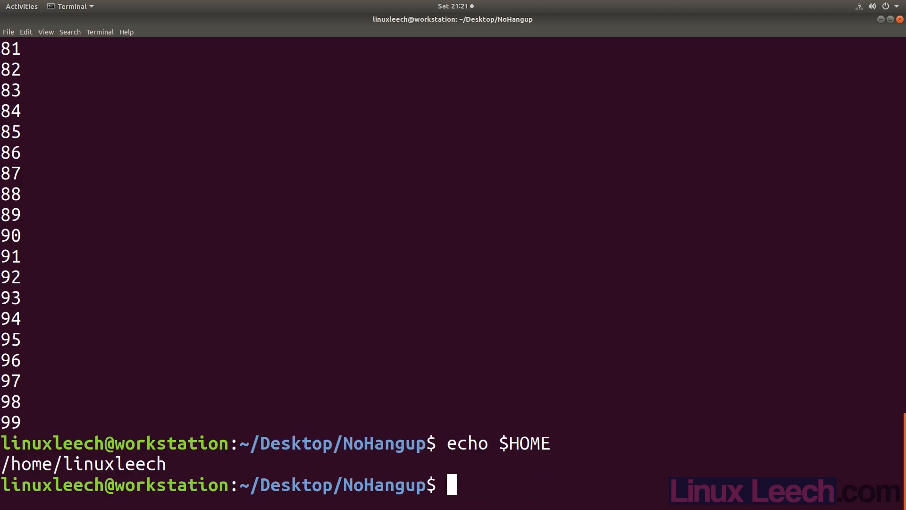
{"action": "type", "text": "nohup"}
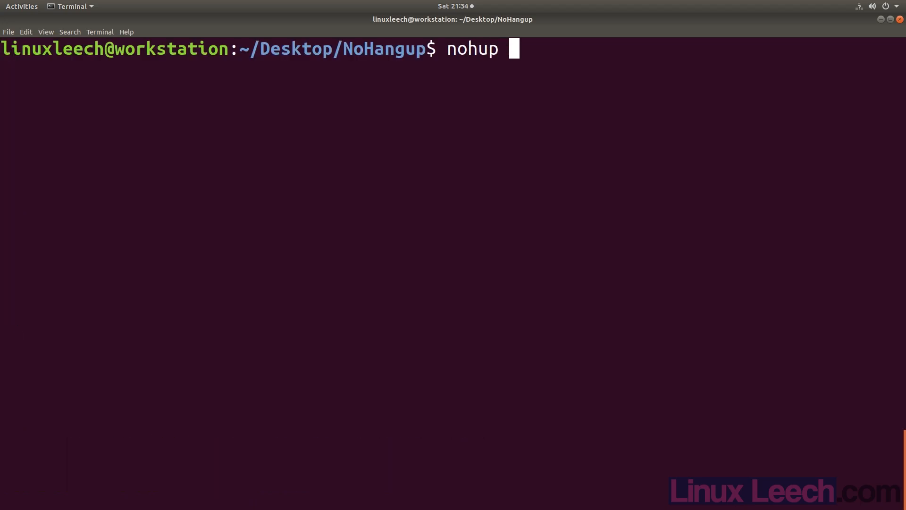
{"action": "type", "text": "./count.py >"}
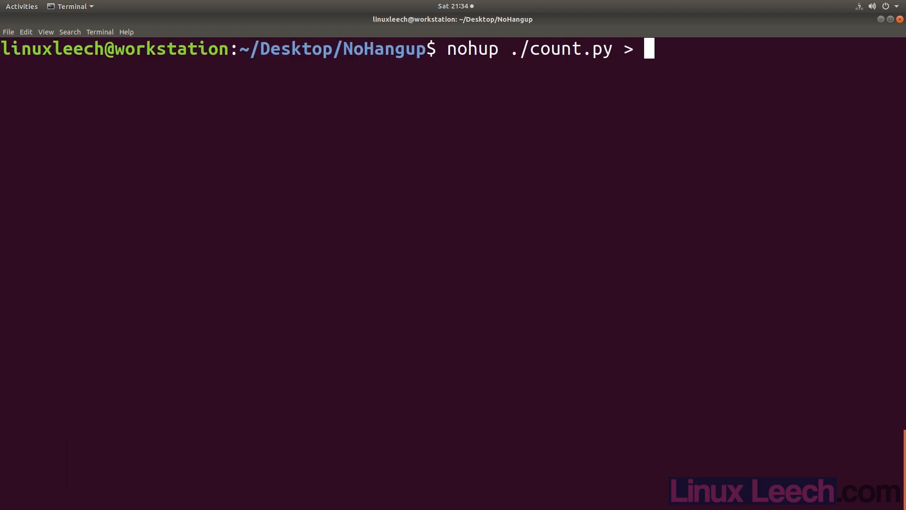
{"action": "type", "text": "my_filename &"}
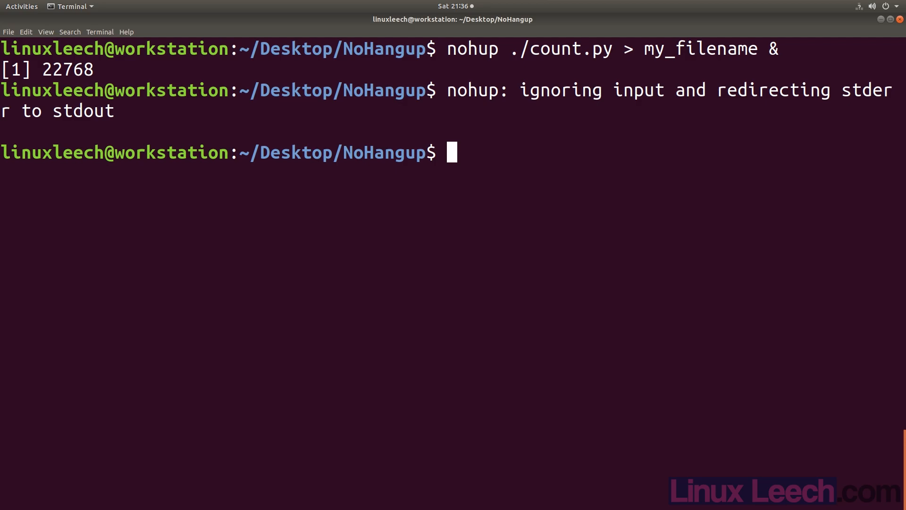
- Launch stopOnRead.py with nohup and check the background job statuses
{"action": "type", "text": "nohup ./stopOnRead.py &"}
{"action": "type", "text": "jobs"}
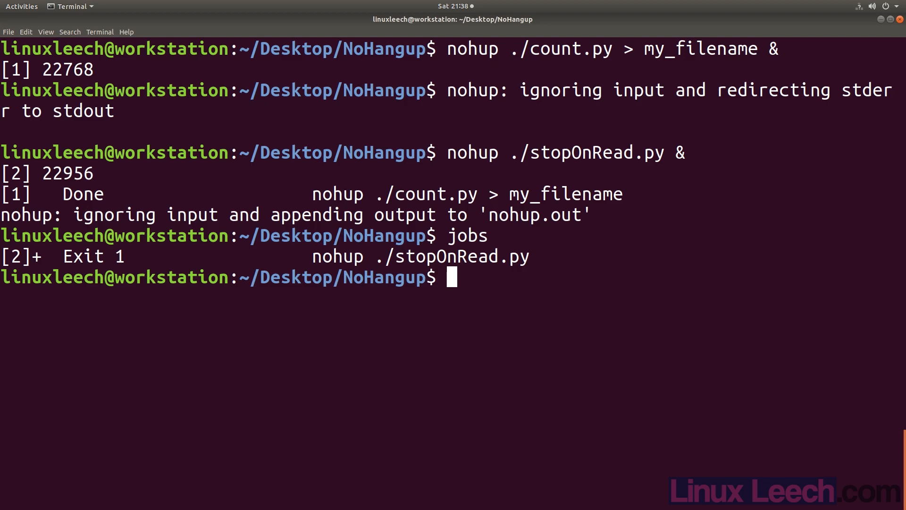
{"action": "key", "text": "Return"}
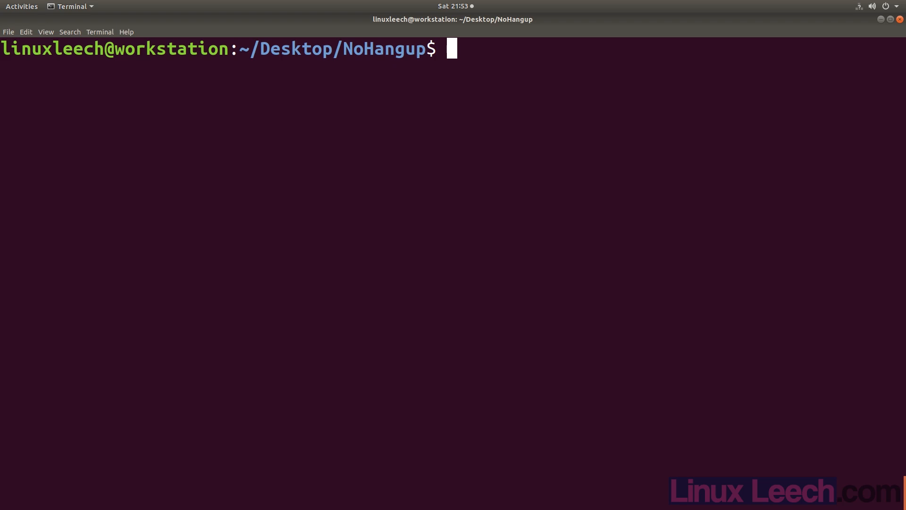
- Create program.pipe, remove nohup.out, launch stopOnRead.py reading the pipe, and verify with jobs
{"action": "type", "text": "mkfifo program.pipe"}
{"action": "type", "text": "ls"}
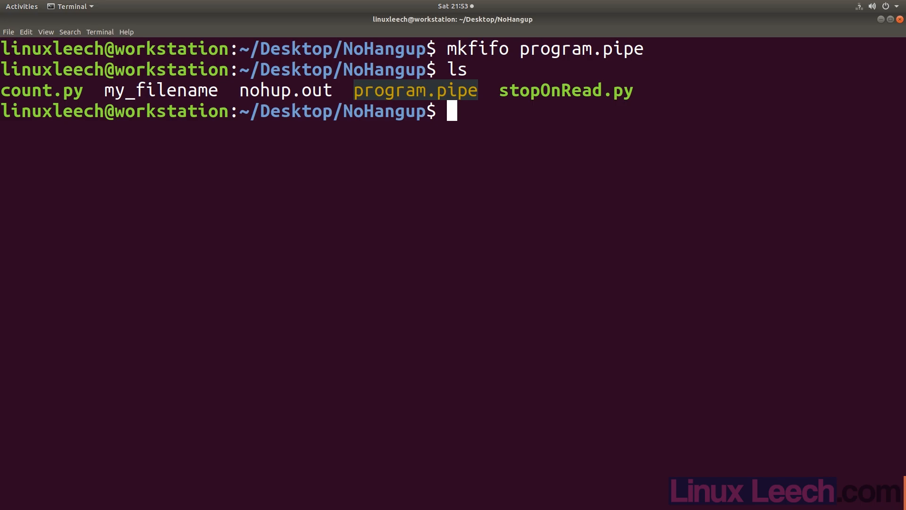
{"action": "type", "text": "rm nohup.out"}
{"action": "type", "text": "nohup ./s"}
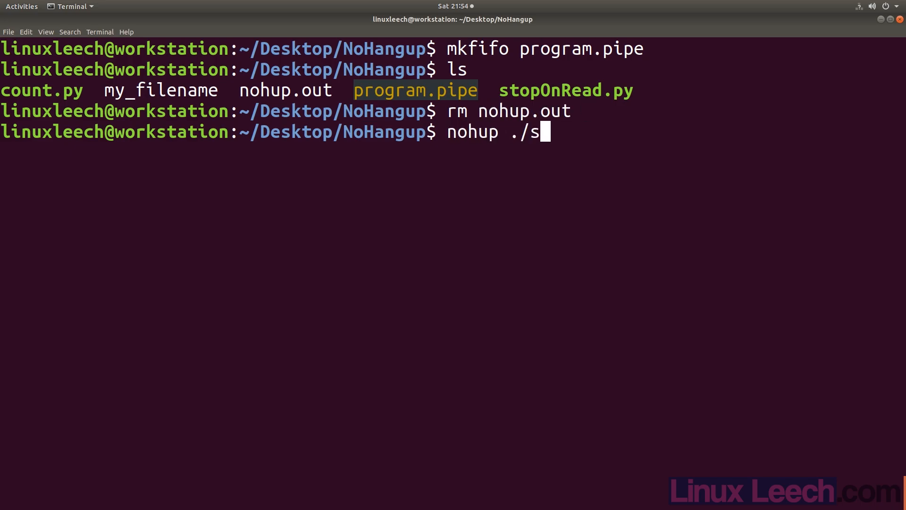
{"action": "type", "text": "topOnRead.py < pro"}
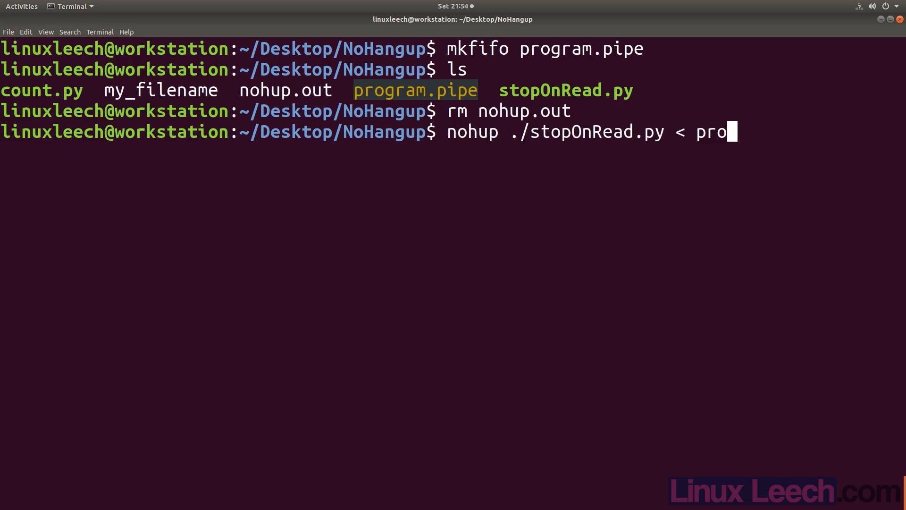
{"action": "key", "text": "Return"}
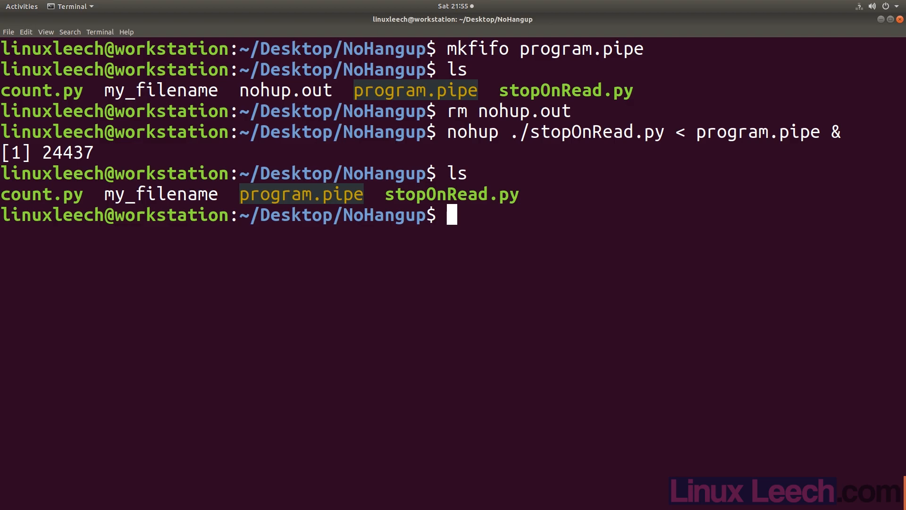
{"action": "type", "text": "jobs"}
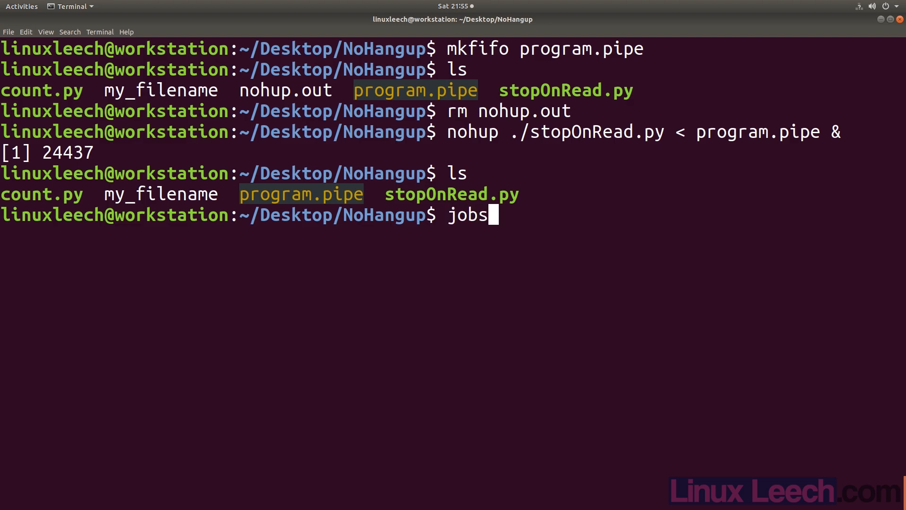
{"action": "key", "text": "Return"}
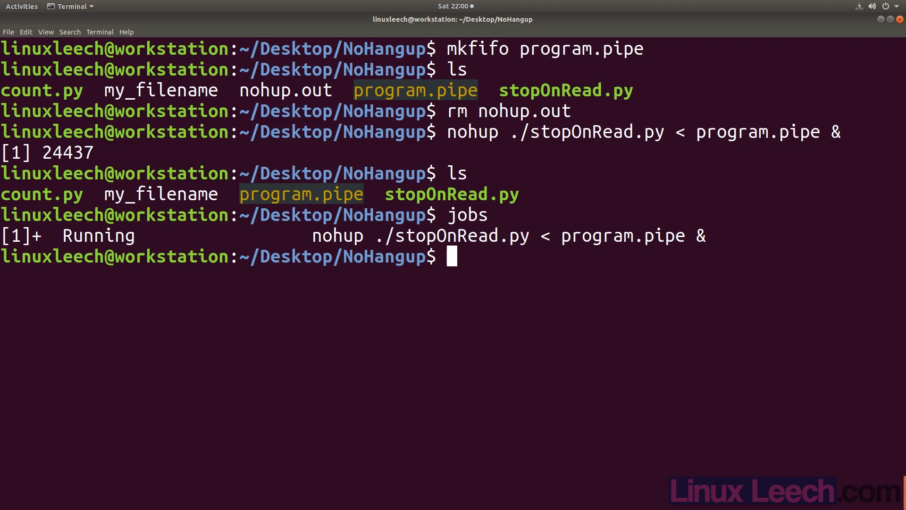
- Kill background job %1, the stopOnRead.py script
{"action": "type", "text": "kill %1"}
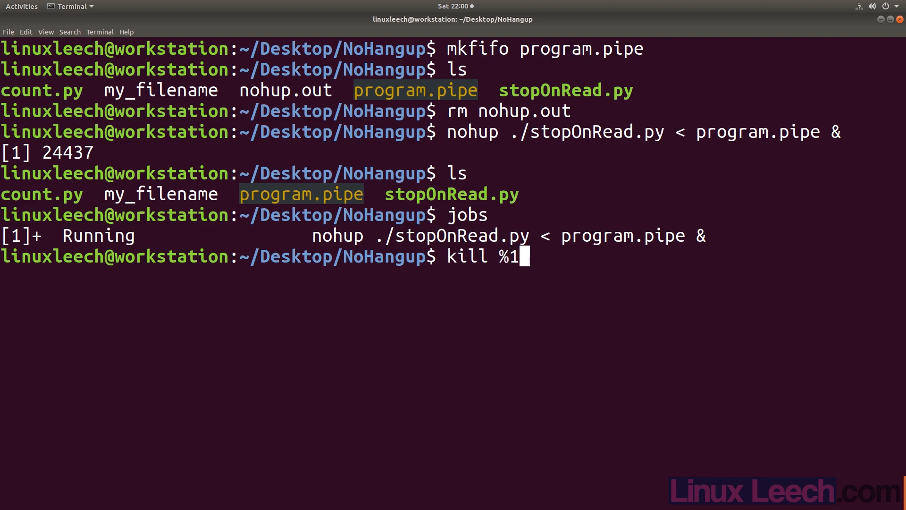
{"action": "key", "text": "Return"}
{"action": "type", "text": "vim p"}
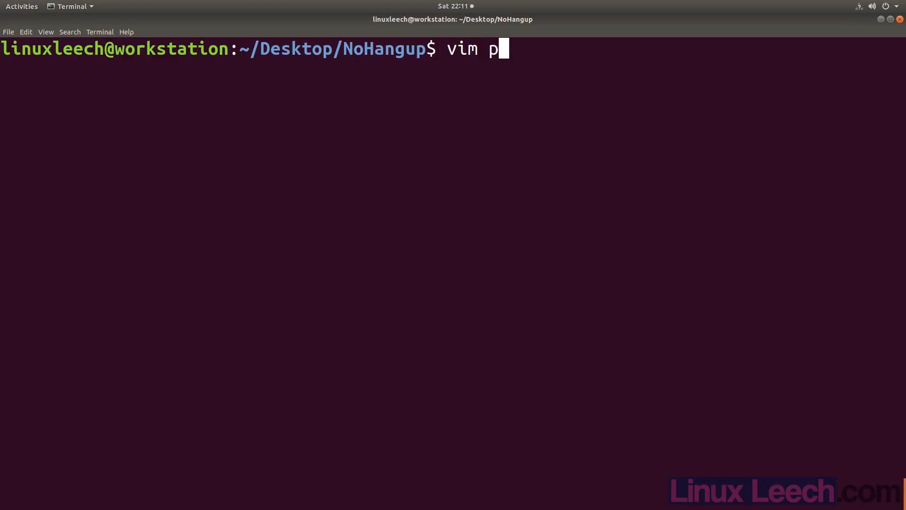
- Open pipestint.py in vim with a shebang, import time, and pipe = open("program.pipe", "w")
{"action": "type", "text": "ipestint.py"}
{"action": "type", "text": "#!"}
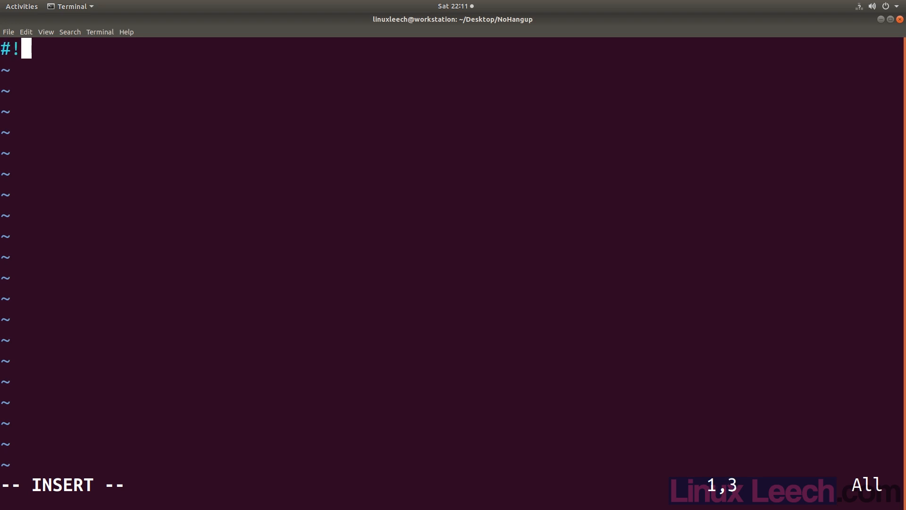
{"action": "type", "text": "/usr/bin/env python3"}
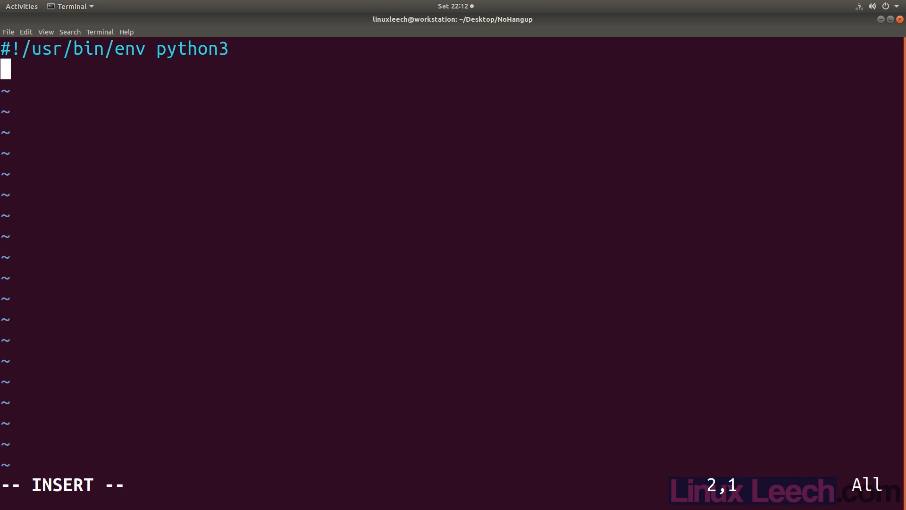
{"action": "type", "text": "pipe ="}
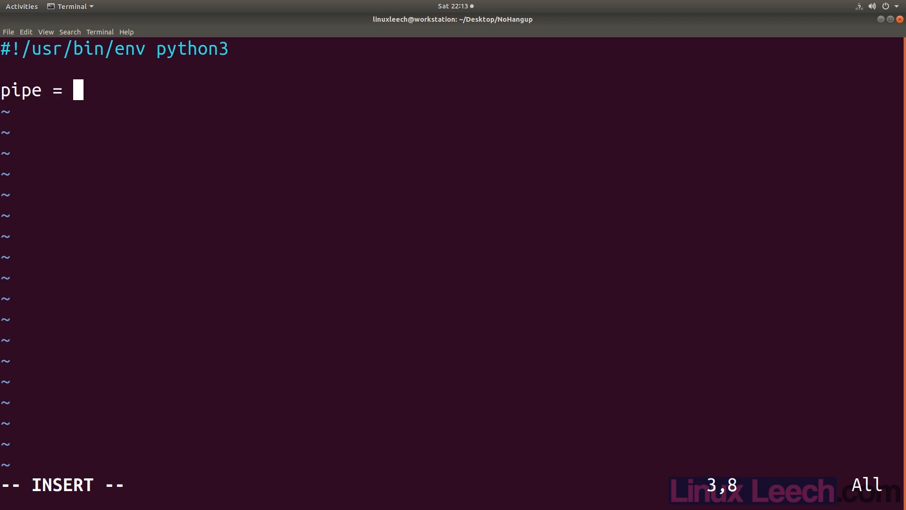
{"action": "type", "text": "open()"}
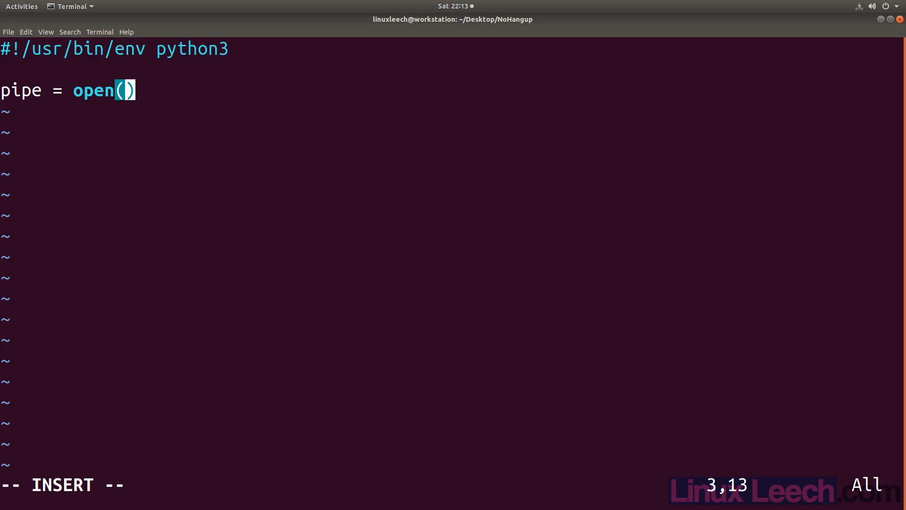
{"action": "type", "text": "\"program\""}
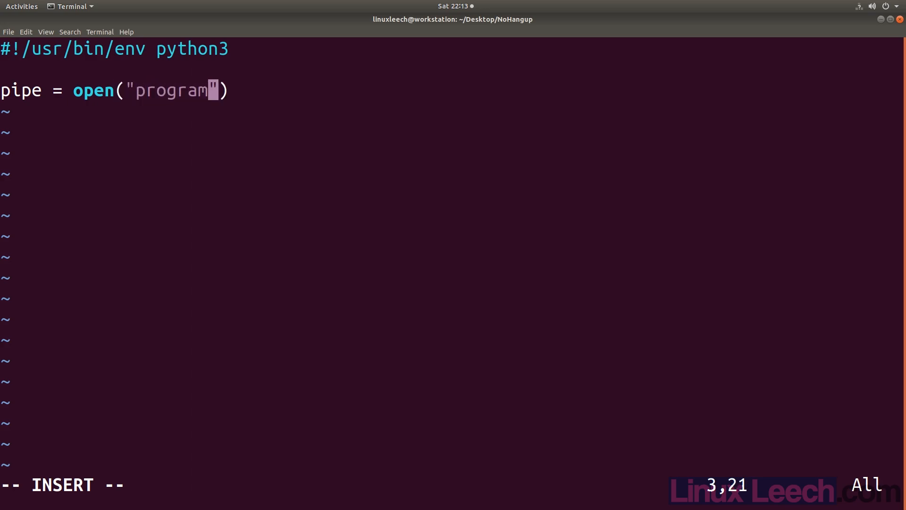
{"action": "type", "text": ".pipe\", \"\""}
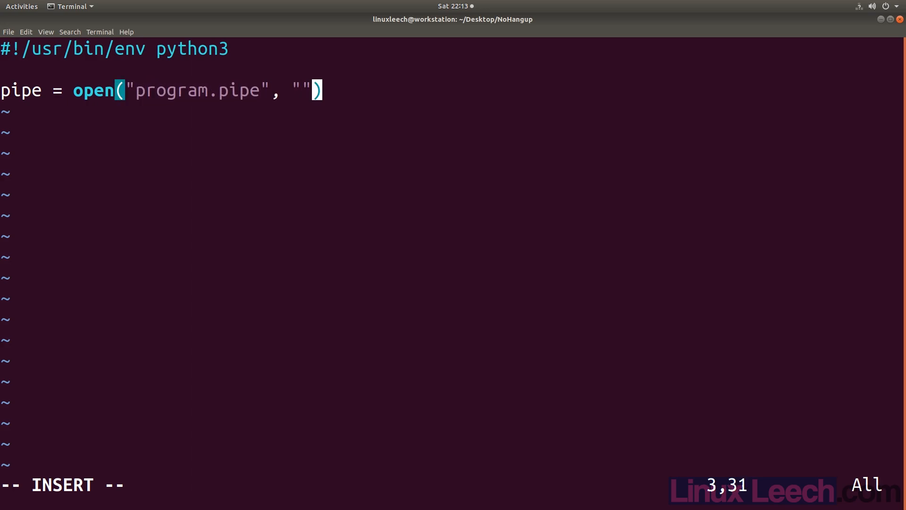
{"action": "type", "text": "w"}
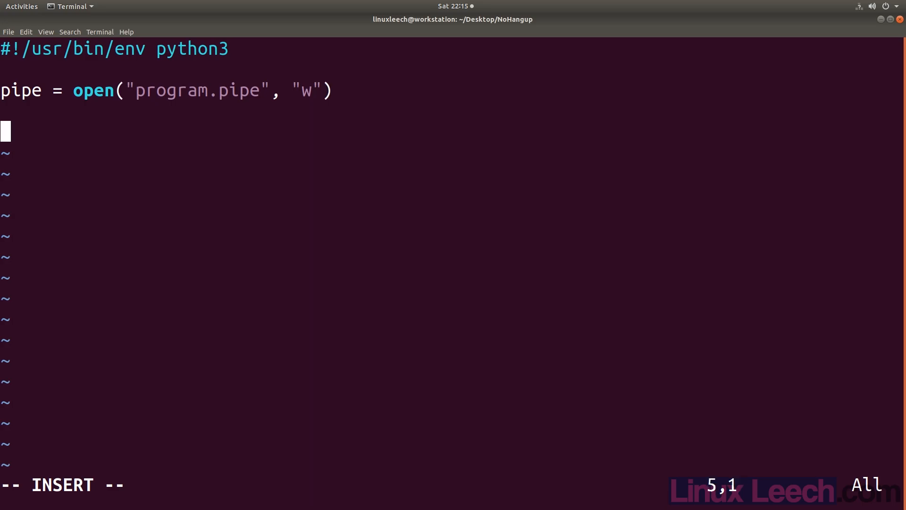
- Add a while 1 loop calling time.sleep(10), then save and quit
{"action": "type", "text": "while 1:"}
{"action": "type", "text": "time.sl"}
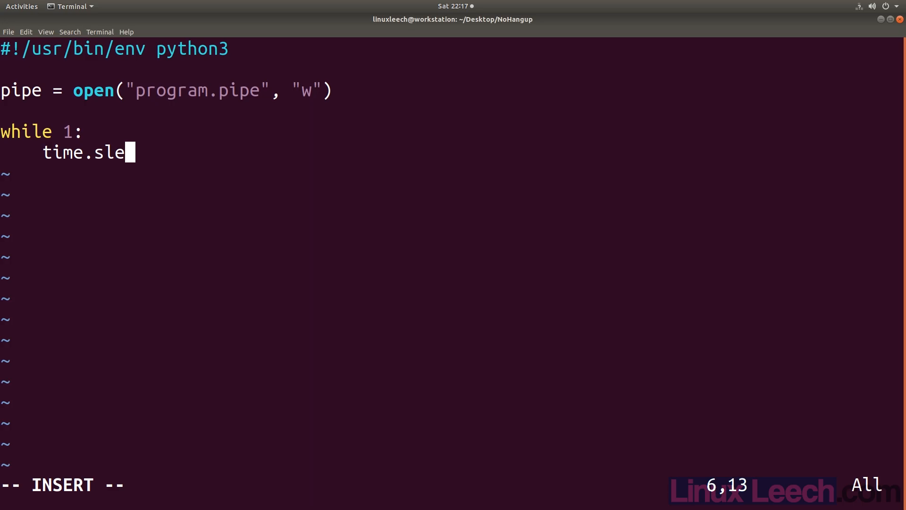
{"action": "type", "text": "ep(10)"}
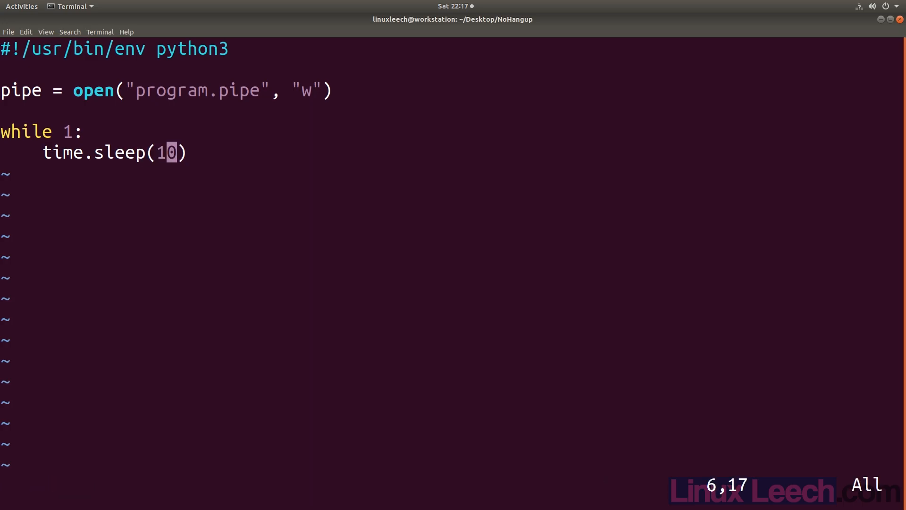
{"action": "type", "text": "import time"}
{"action": "left_click", "coordinate": [333, 484]}
{"action": "type", "text": ":wq"}
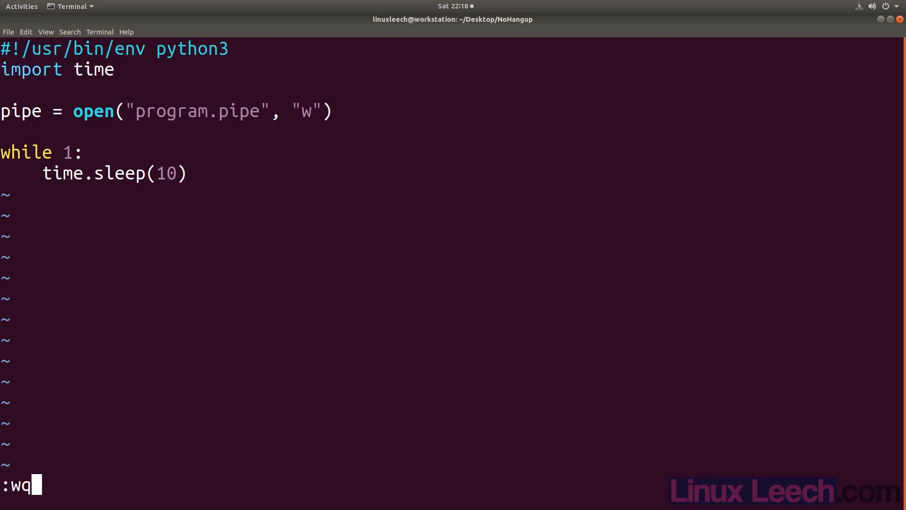
{"action": "key", "text": "Return"}
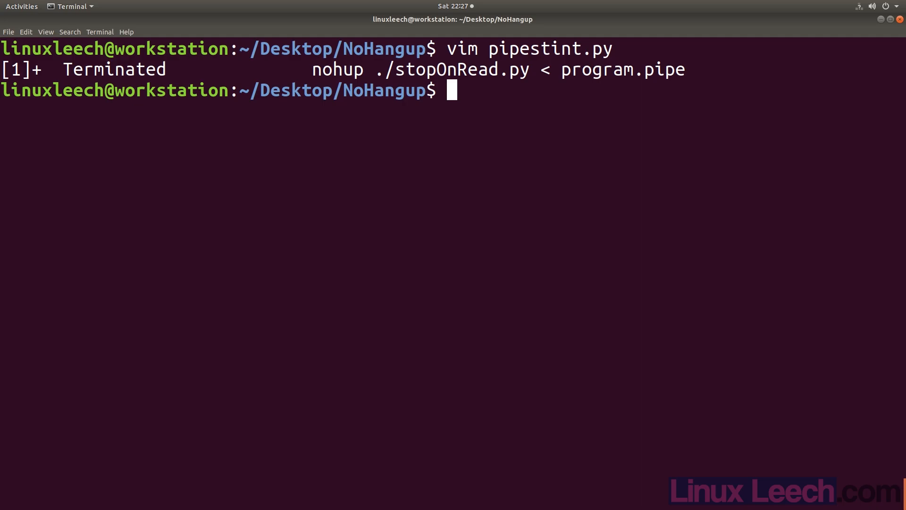
- Make pipestint.py executable with chmod u+x and print bashPipe.sh
{"action": "type", "text": "ch"}
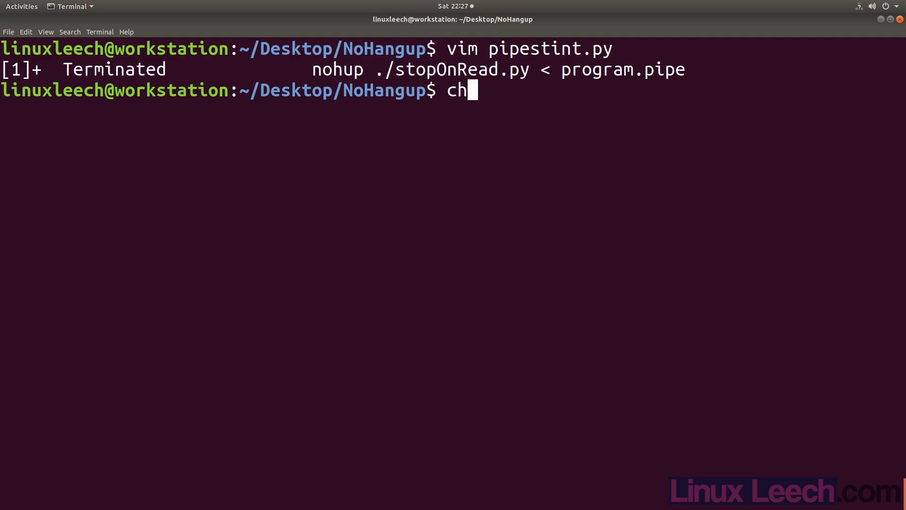
{"action": "type", "text": "mod u+x pipestint.py"}
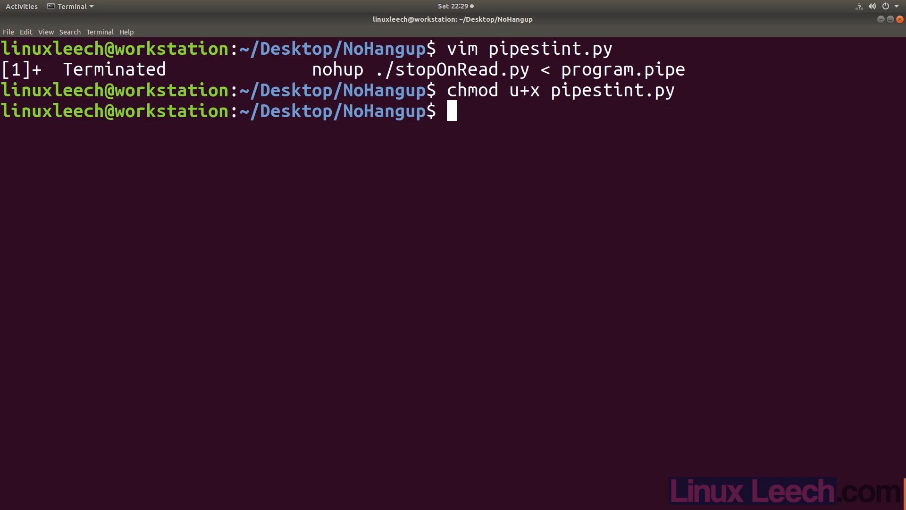
{"action": "type", "text": "cat ba"}
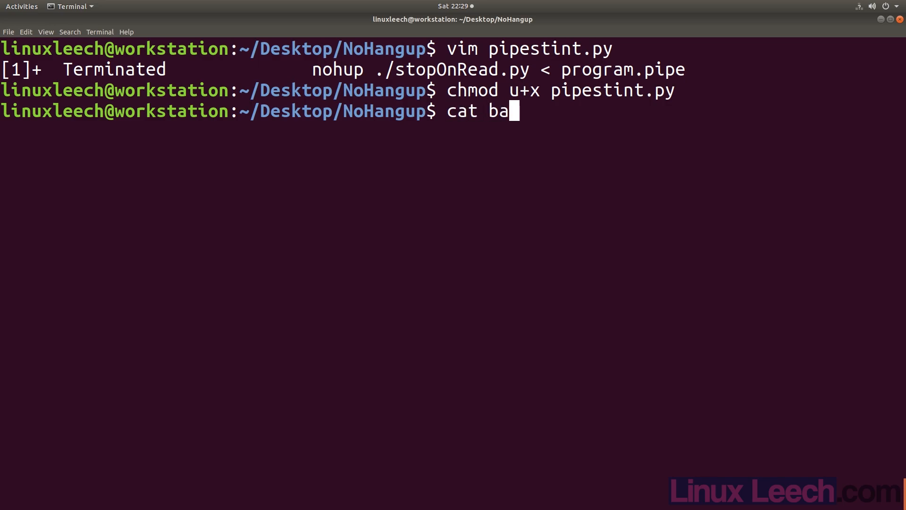
{"action": "key", "text": "Return"}
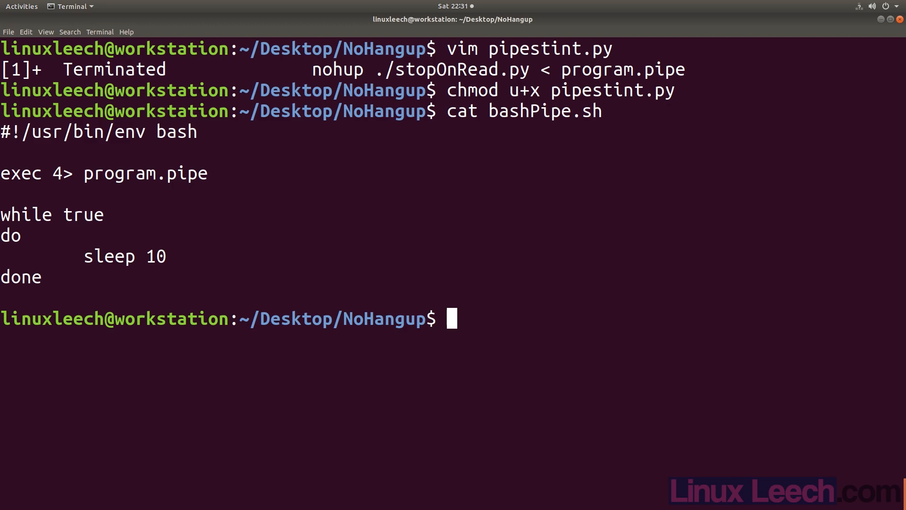
- Launch pipestint.py, then stopOnRead.py reading program.pipe, both in the background with nohup
{"action": "type", "text": "nohup ./p"}
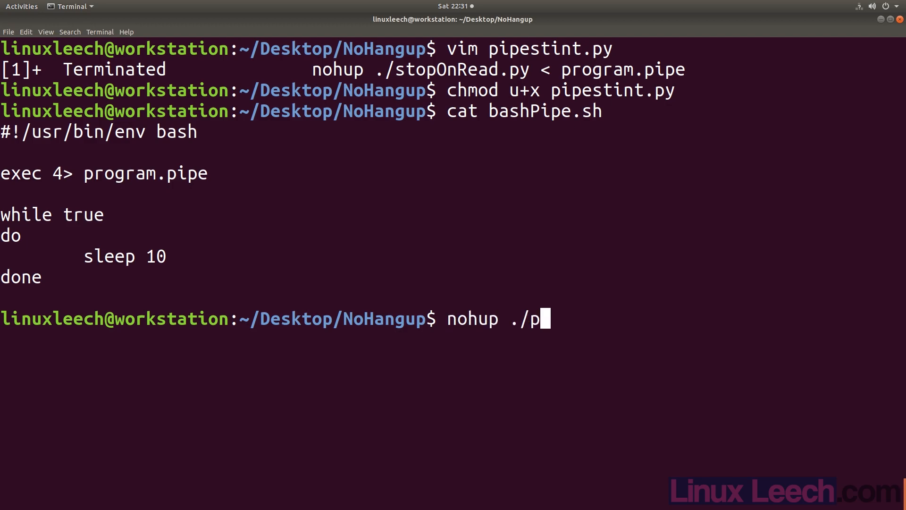
{"action": "key", "text": "Return"}
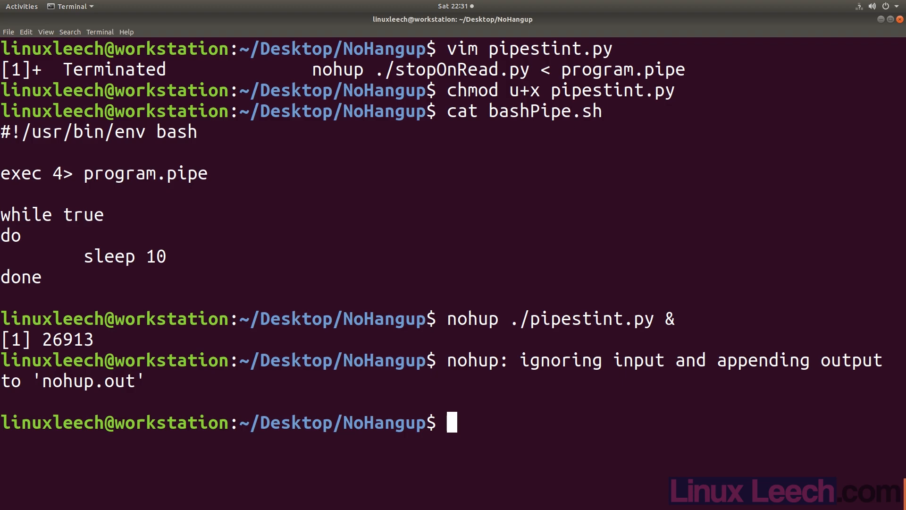
{"action": "type", "text": "nohup ./stopOnRead.py <"}
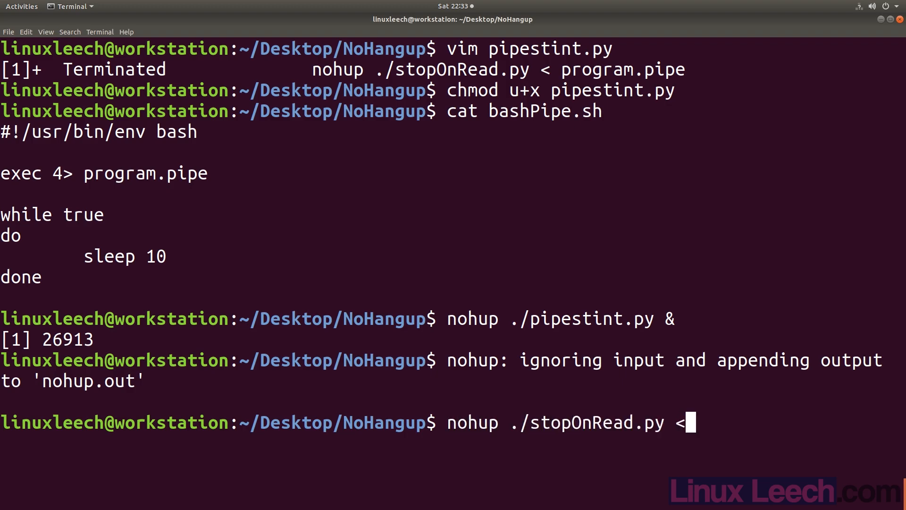
{"action": "type", "text": "program.pipe"}
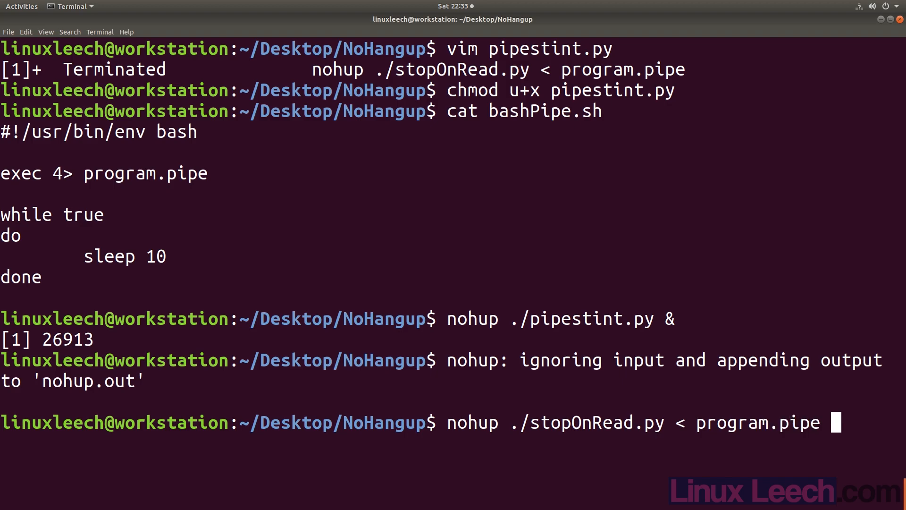
{"action": "key", "text": "Return"}
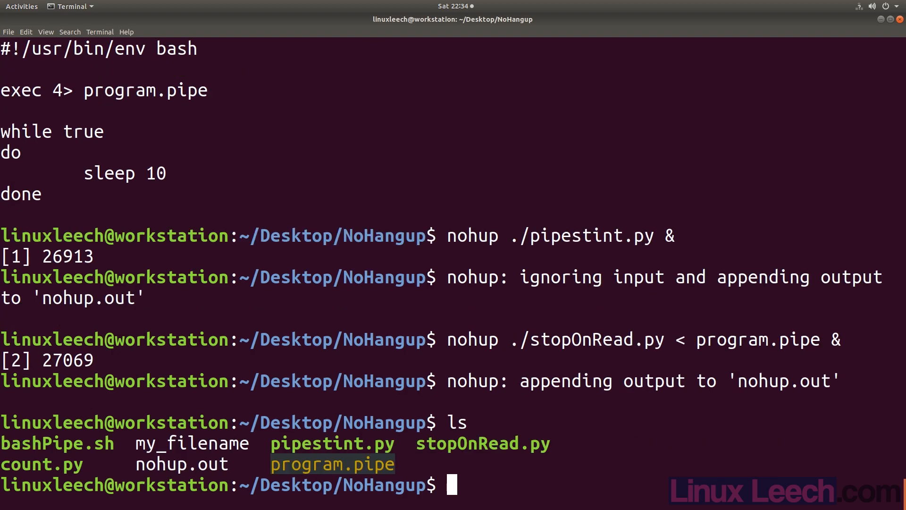
- Print nohup.out and send 'hello' into program.pipe with echo
{"action": "type", "text": "cat nohup.out"}
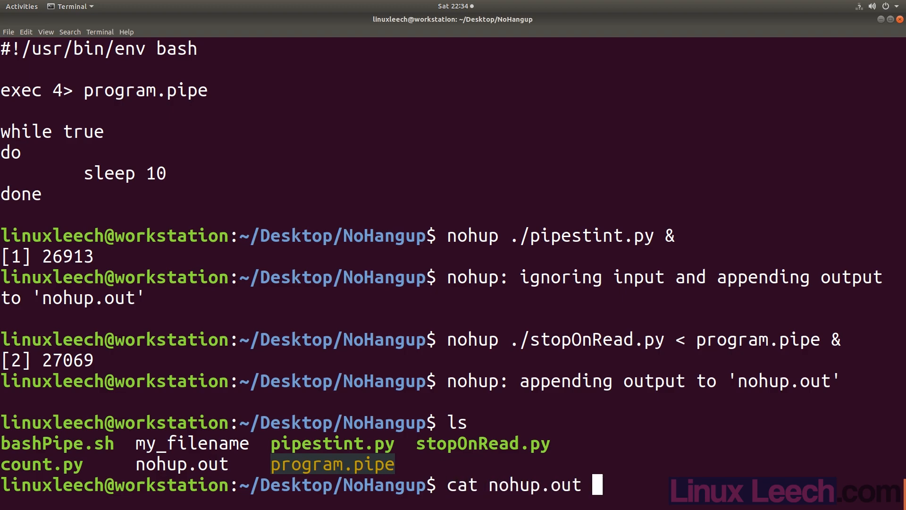
{"action": "key", "text": "Return"}
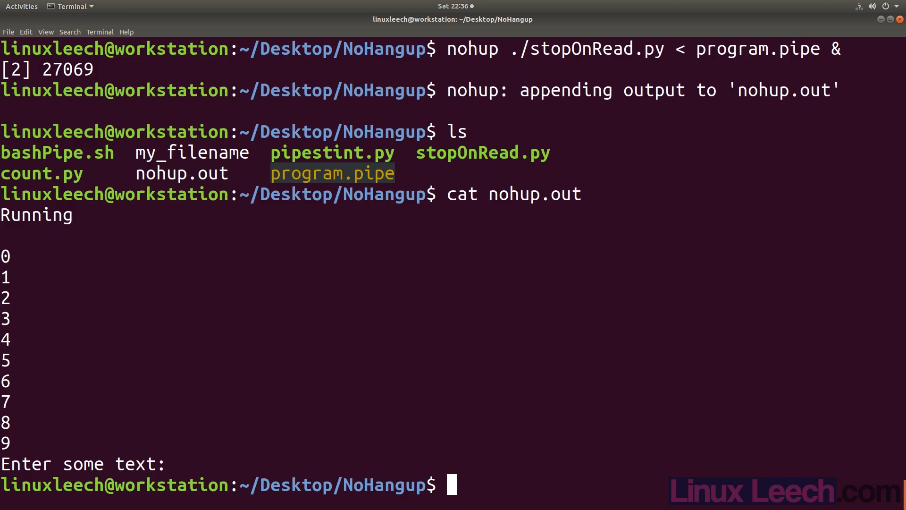
{"action": "type", "text": "echo hello"}
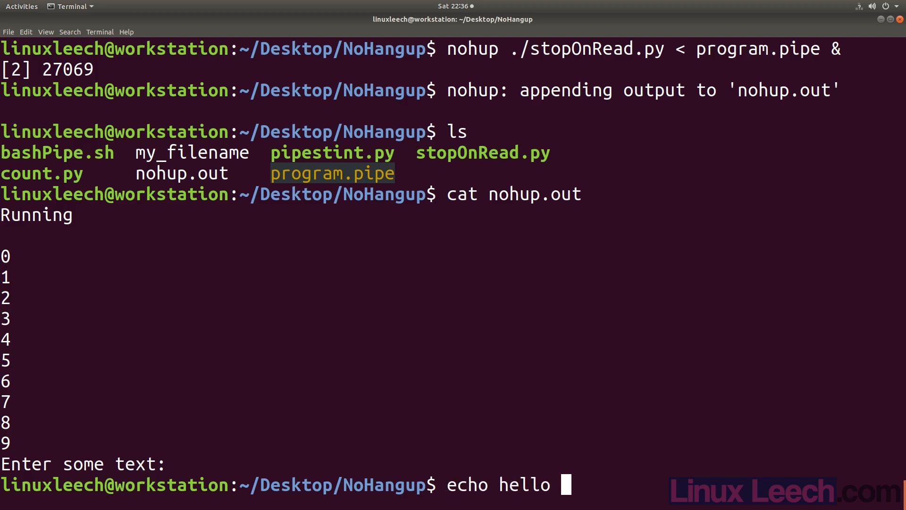
{"action": "type", "text": "> program.pipe"}
{"action": "type", "text": "tty"}
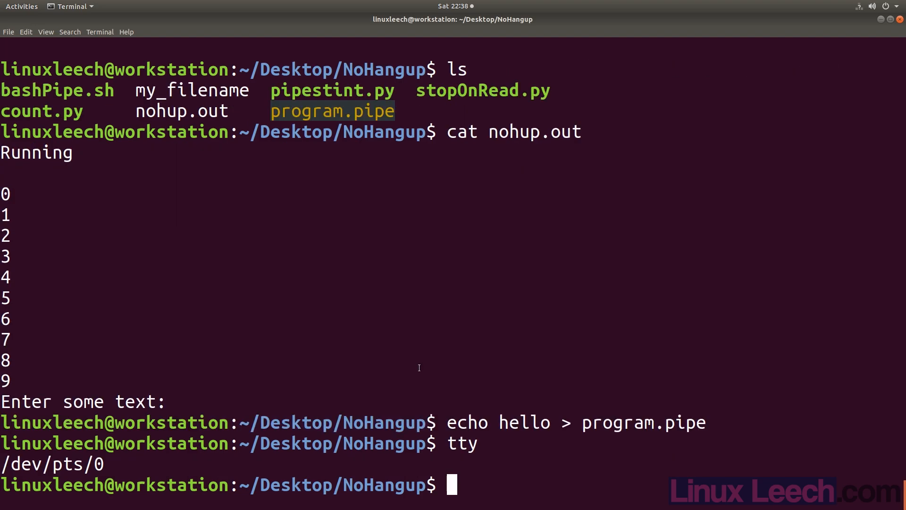
- List both running jobs with PIDs via jobs -l, then begin typing tty
{"action": "type", "text": "j"}
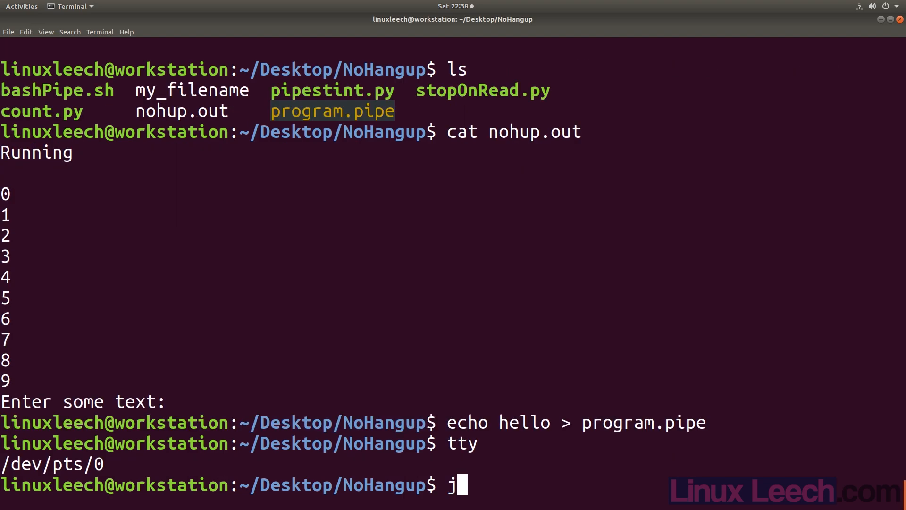
{"action": "key", "text": "Return"}
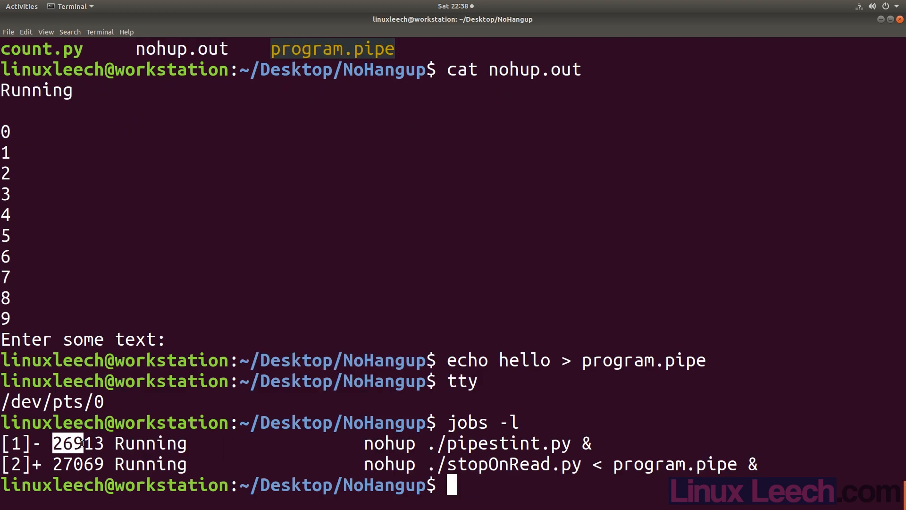
{"action": "type", "text": "tty"}
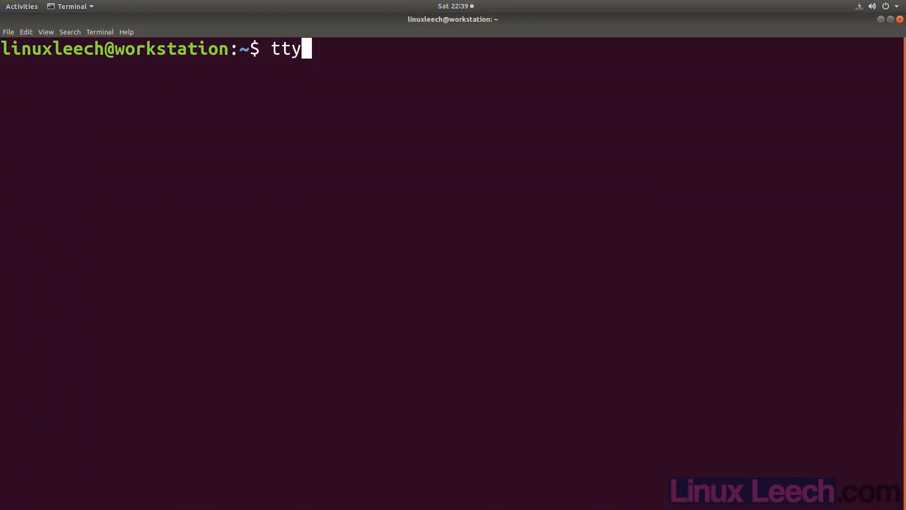
- Run tty in the new session to confirm /dev/pts/0, and start a cd command
{"action": "key", "text": "Return"}
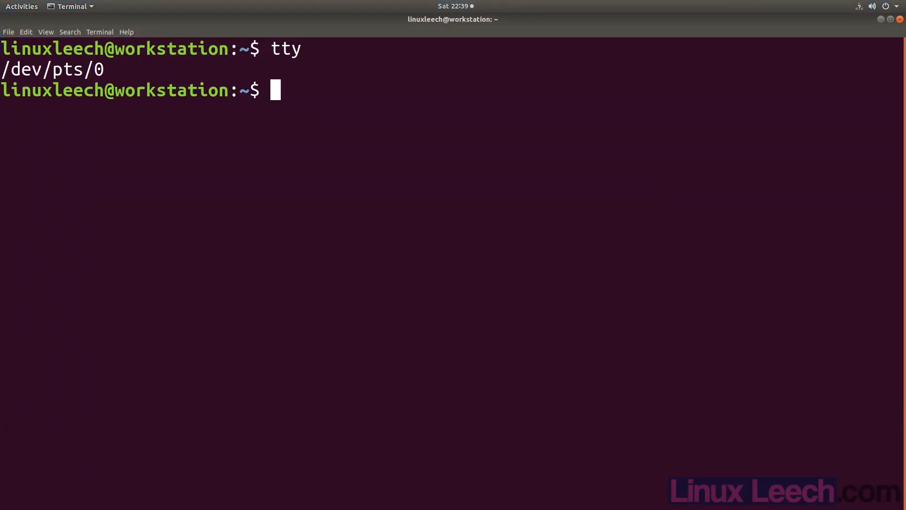
{"action": "type", "text": "cd"}
{"action": "type", "text": "echo"}
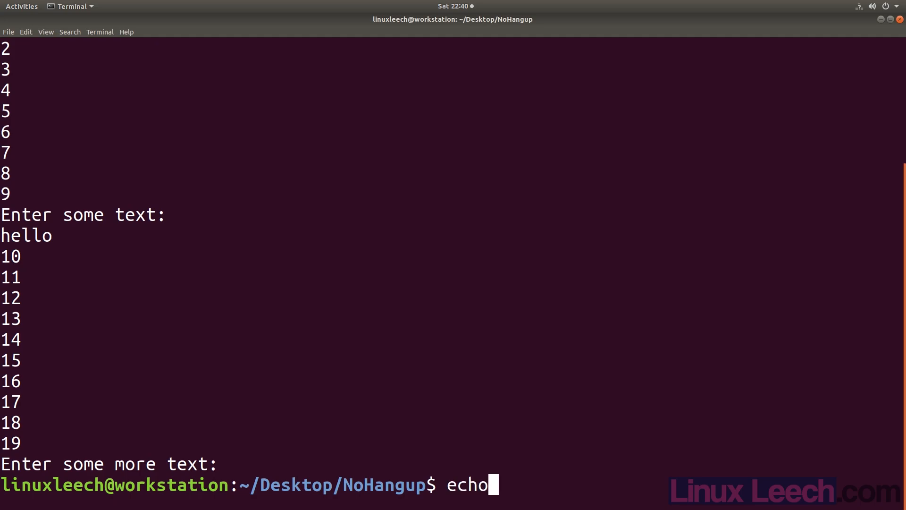
- Echo 'second' into program.pipe to feed the background script
{"action": "type", "text": "second >"}
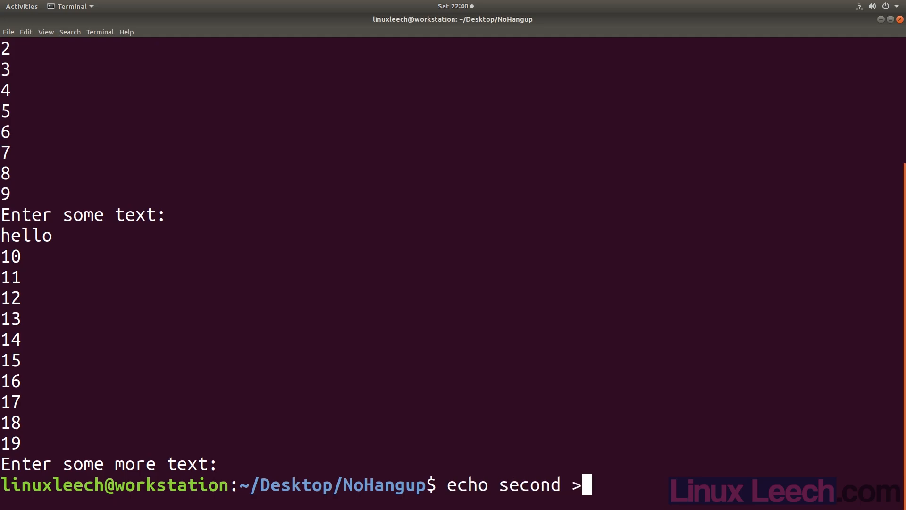
{"action": "key", "text": "Return"}
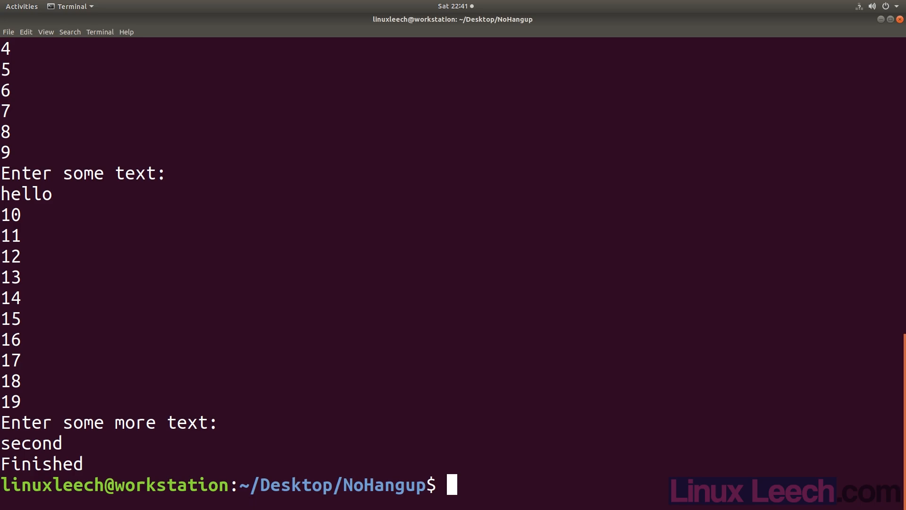
- Run ps -e | grep 26913 to confirm python3 still runs, then start a kill command
{"action": "type", "text": "ps -"}
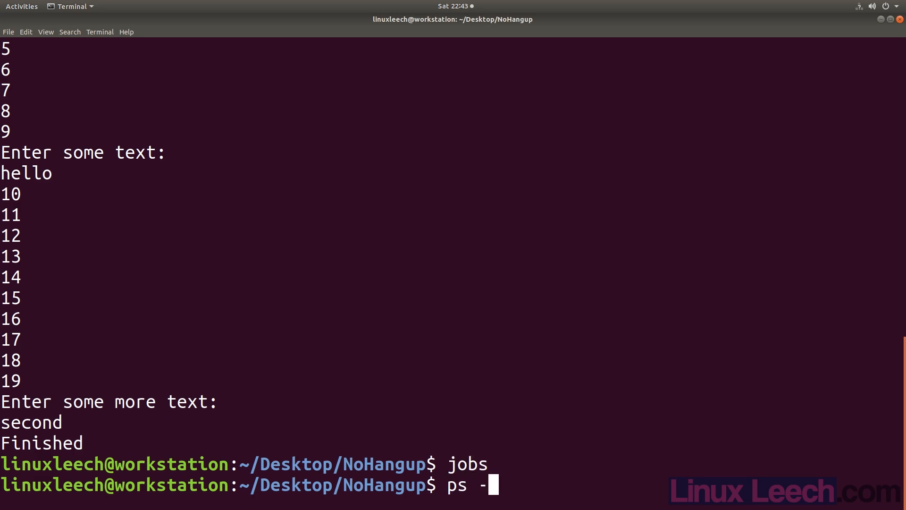
{"action": "type", "text": "e | gr"}
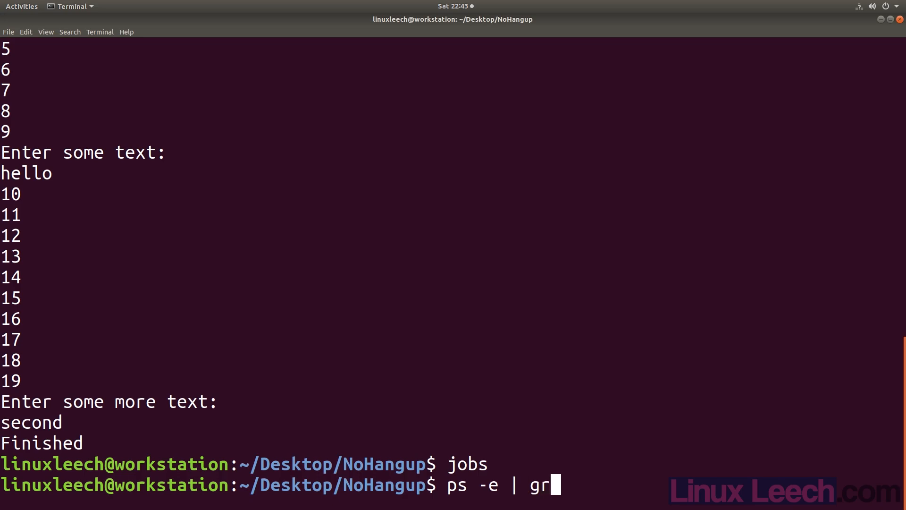
{"action": "type", "text": "ep 26913"}
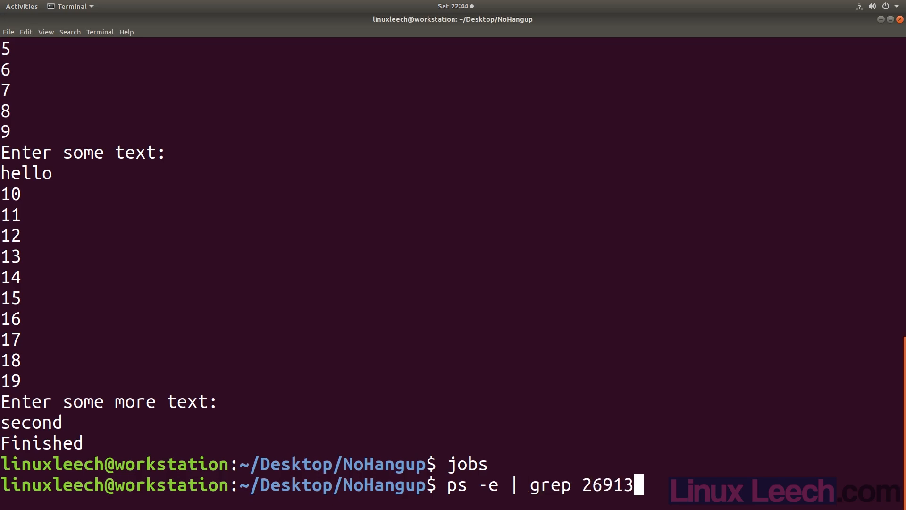
{"action": "key", "text": "Return"}
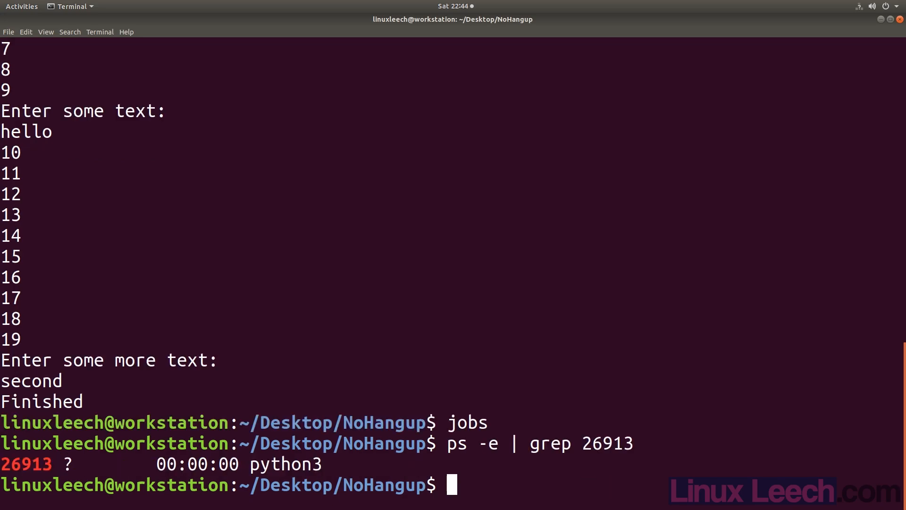
{"action": "type", "text": "kill"}
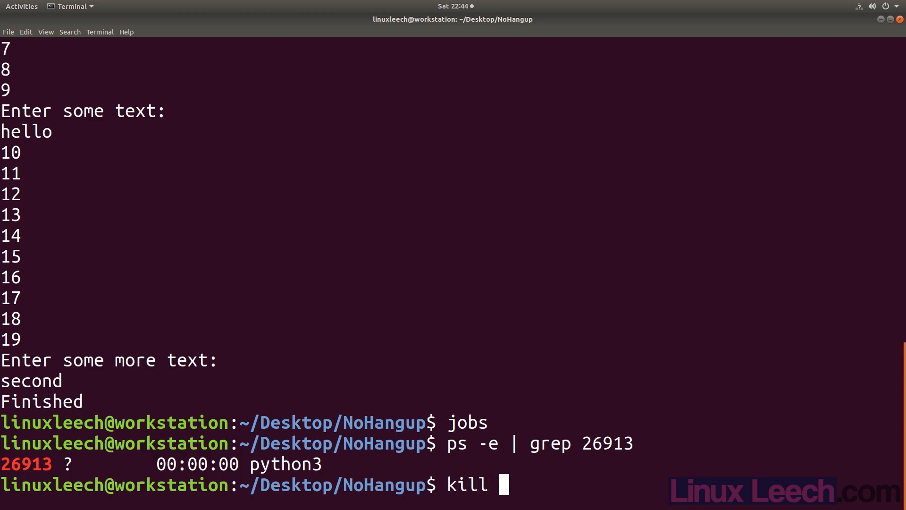